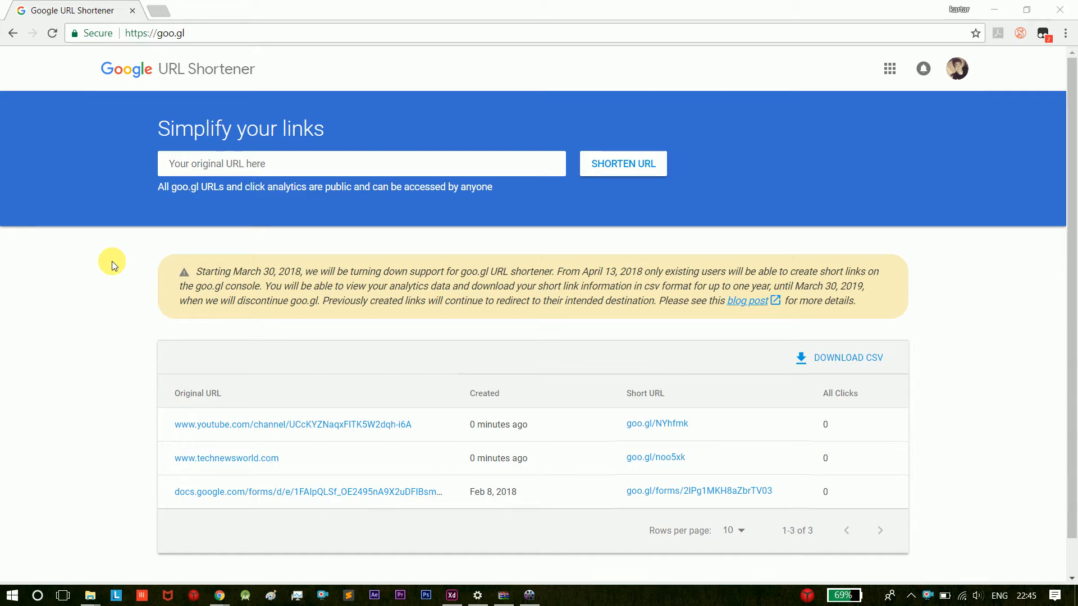
pyautogui.click(205, 68)
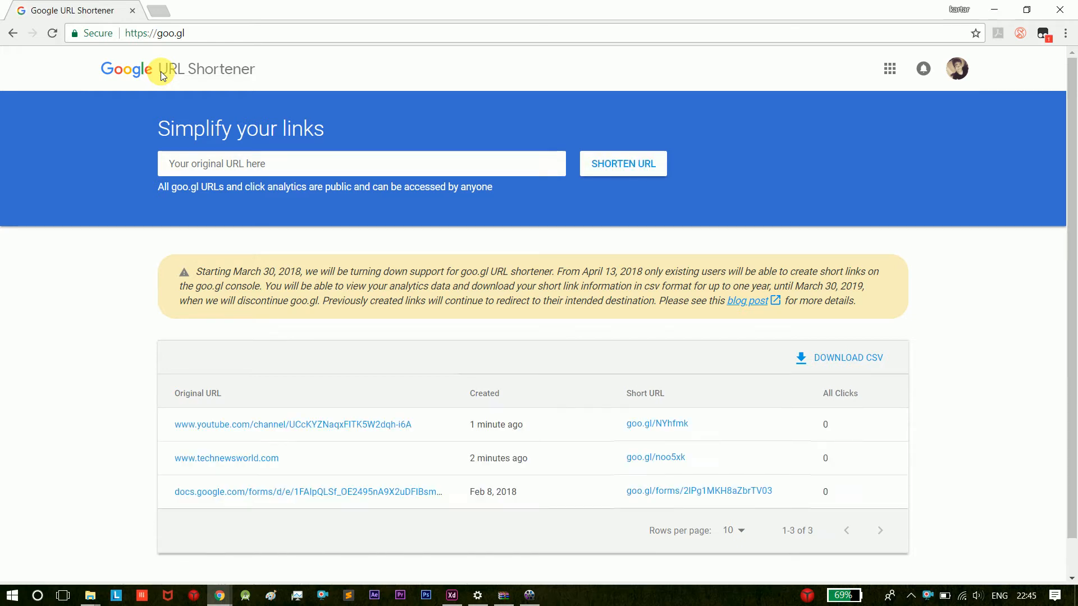
pyautogui.moveTo(313, 148)
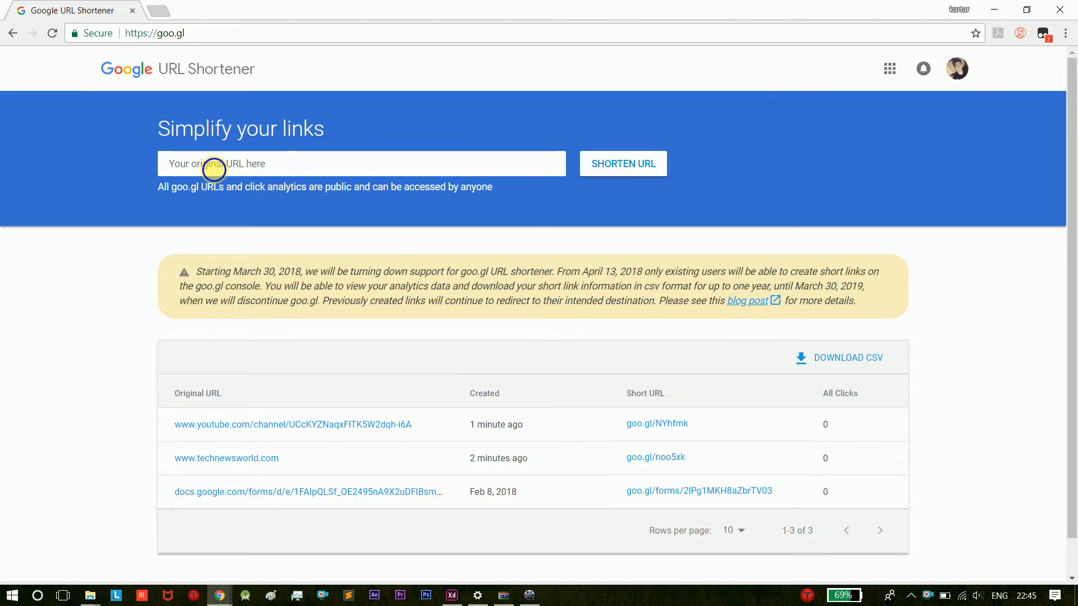
pyautogui.write('https://www.youtube.com/channel/UCcKYZNaqxFITK5W2dqh-i6A')
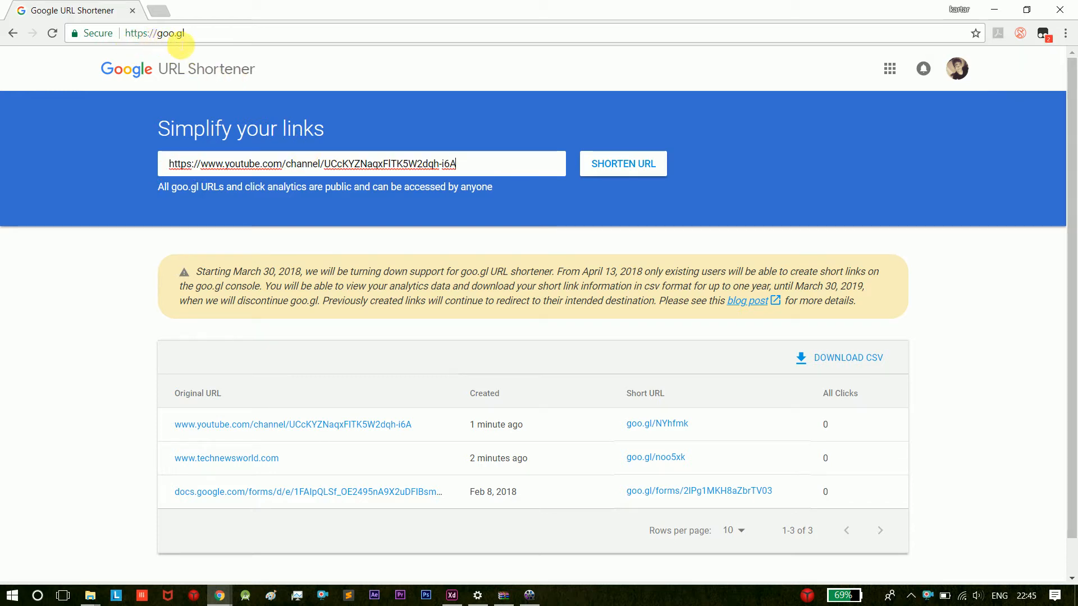
pyautogui.doubleClick(402, 163)
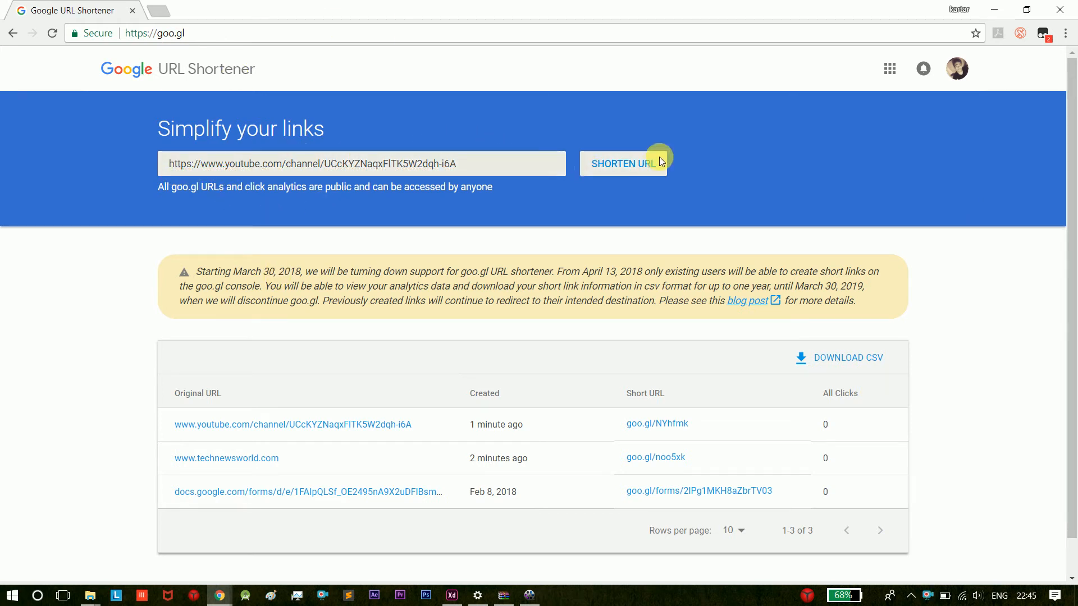
# Step: Shorten the channel URL and select the resulting goo.gl/dggPng link
pyautogui.click(622, 163)
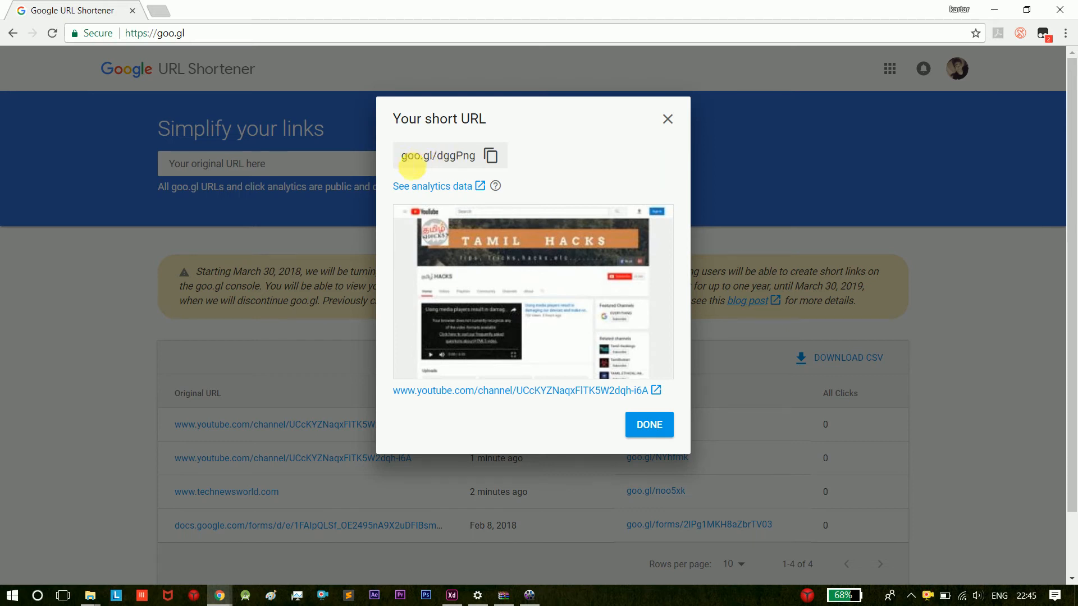
pyautogui.moveTo(256, 193)
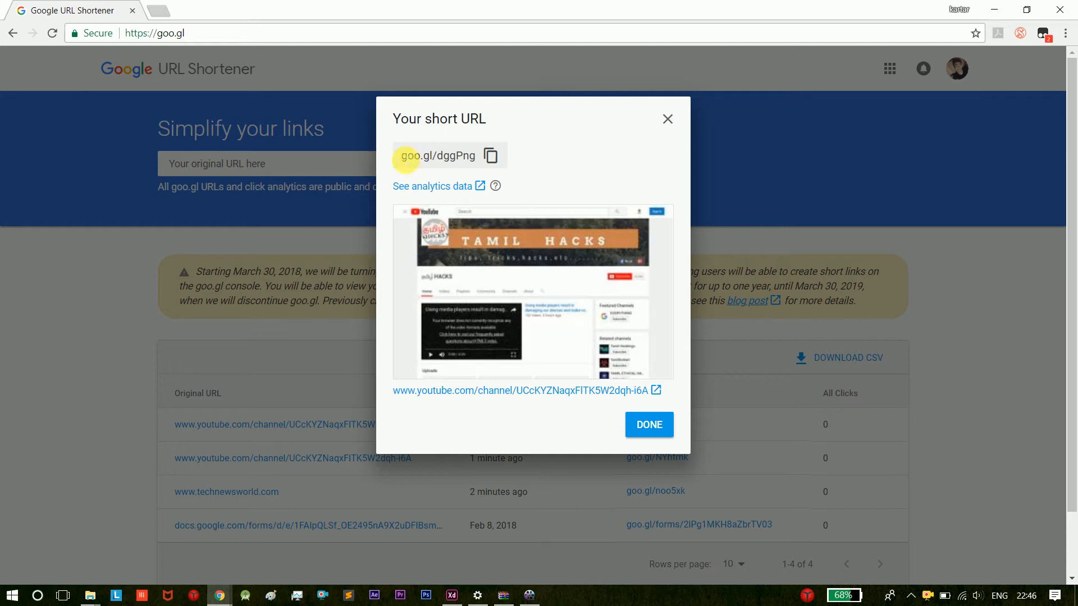
pyautogui.doubleClick(436, 155)
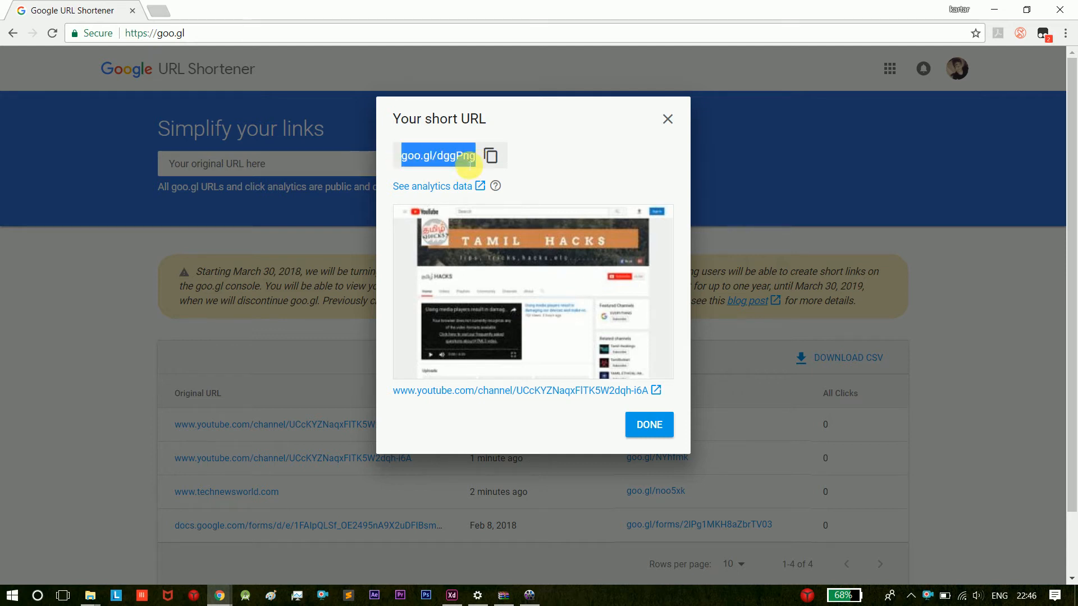
pyautogui.moveTo(488, 236)
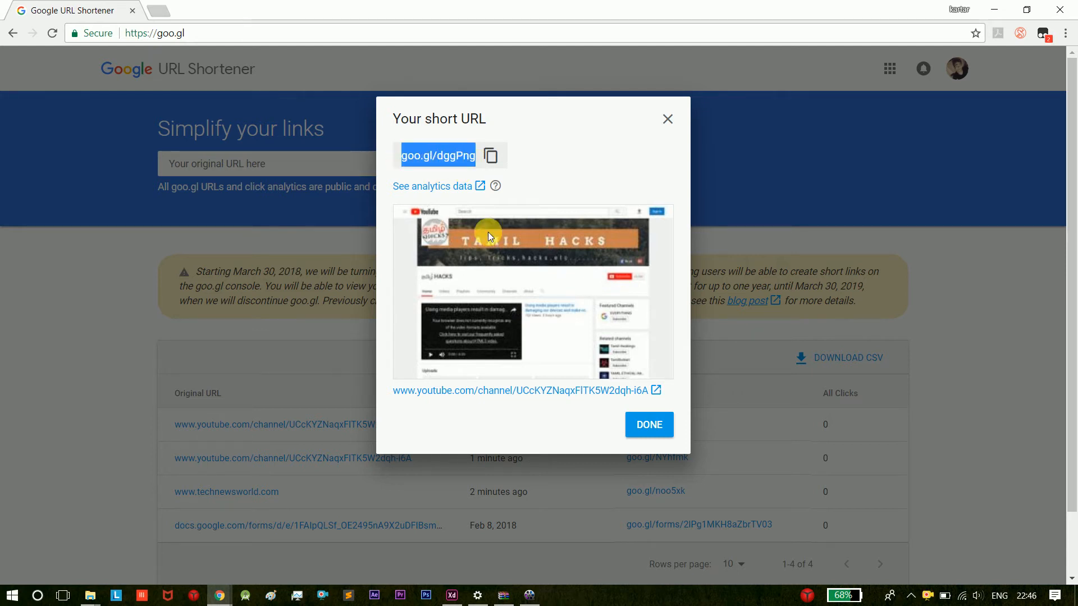
pyautogui.moveTo(647, 134)
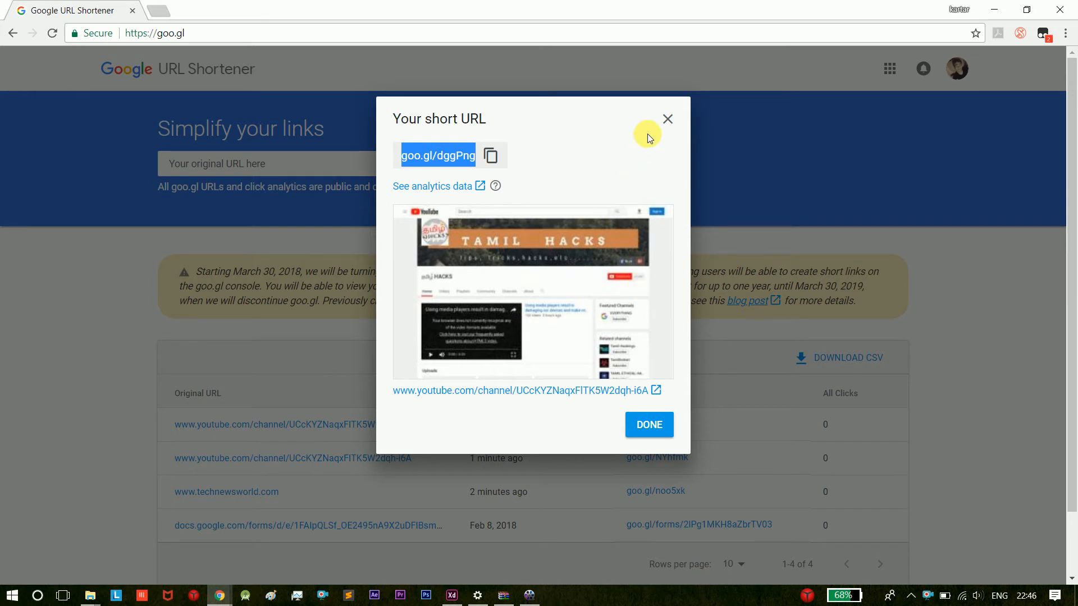
# Step: Dismiss the short URL result and review goo.gl/dggPng atop the history table
pyautogui.click(647, 425)
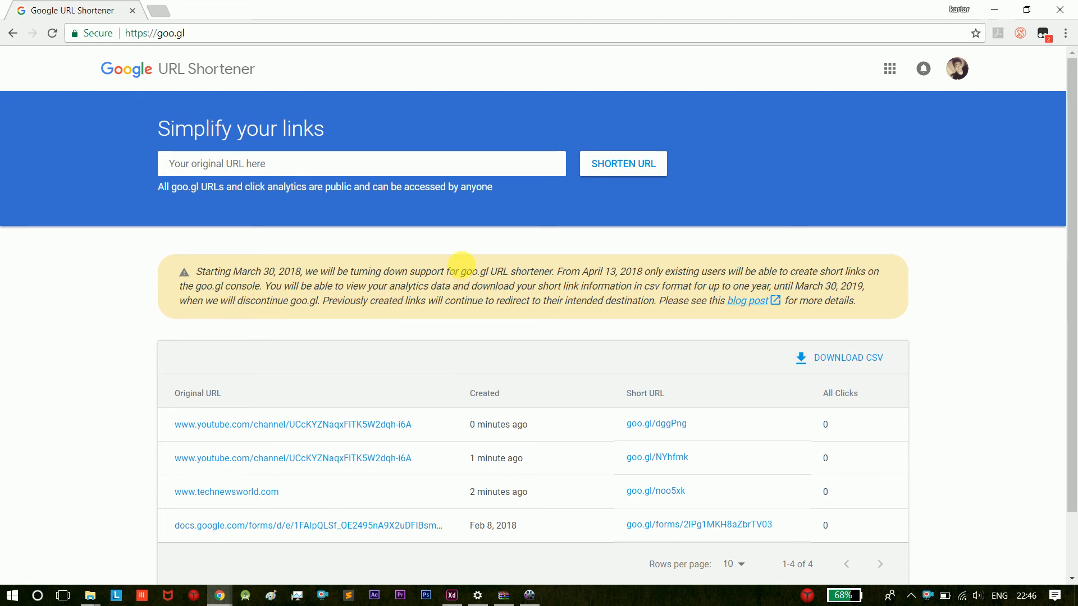
pyautogui.moveTo(569, 249)
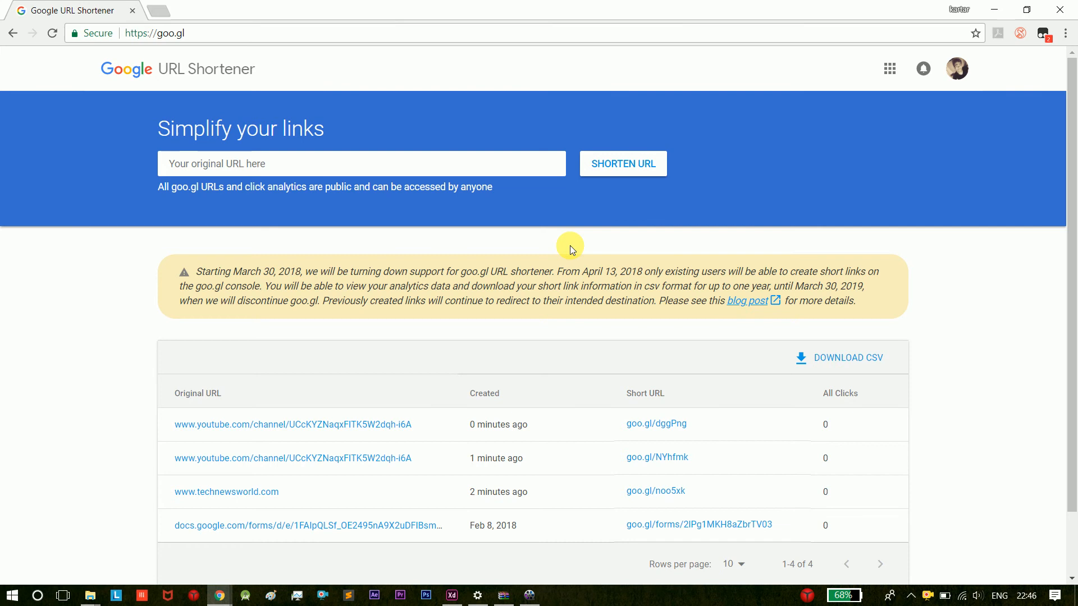
pyautogui.moveTo(648, 271); pyautogui.dragTo(680, 287)
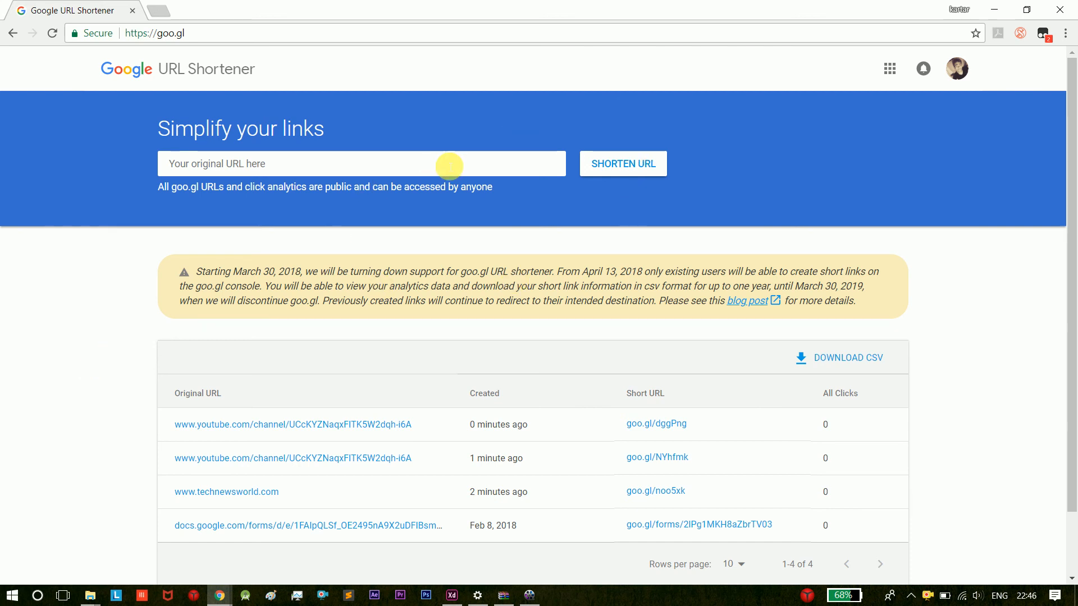
pyautogui.moveTo(101, 261)
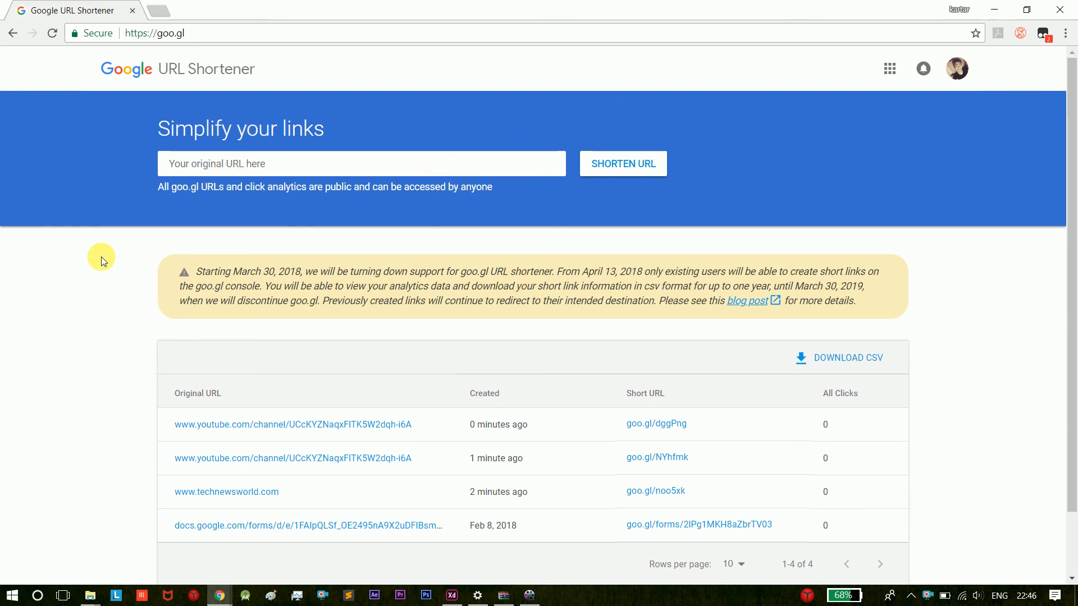